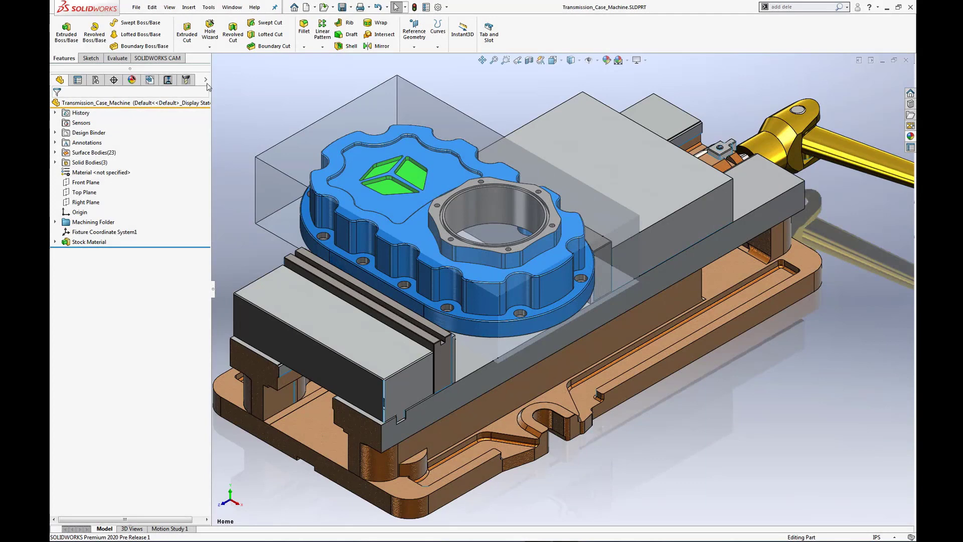
pyautogui.moveTo(150, 80)
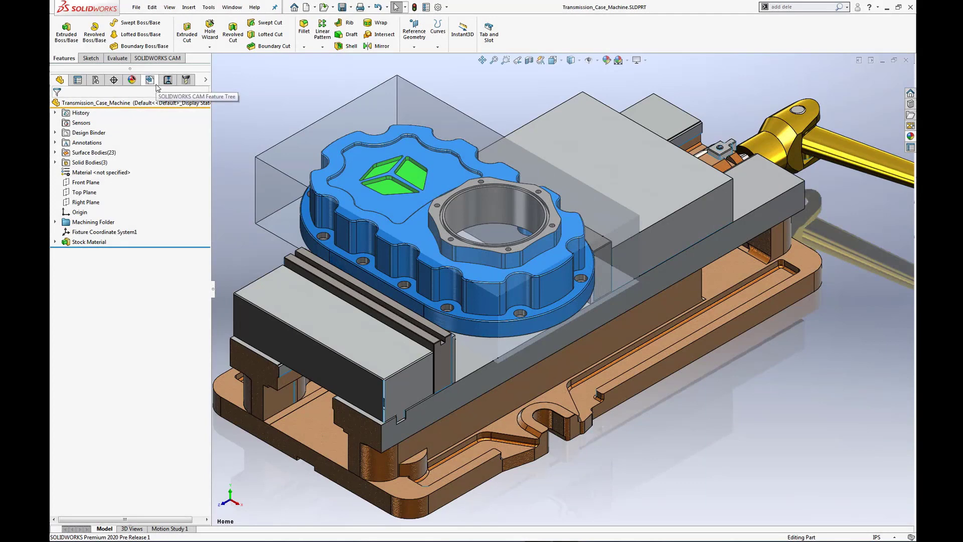
# Select Mill Part Setup1 in the CAM feature tree and view its generated operations in the operation tree
pyautogui.click(150, 80)
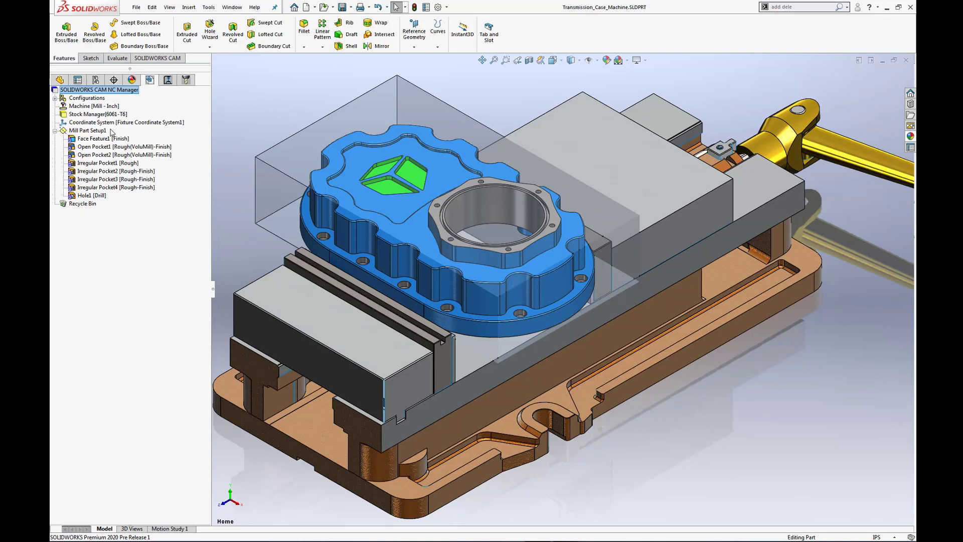
pyautogui.click(87, 131)
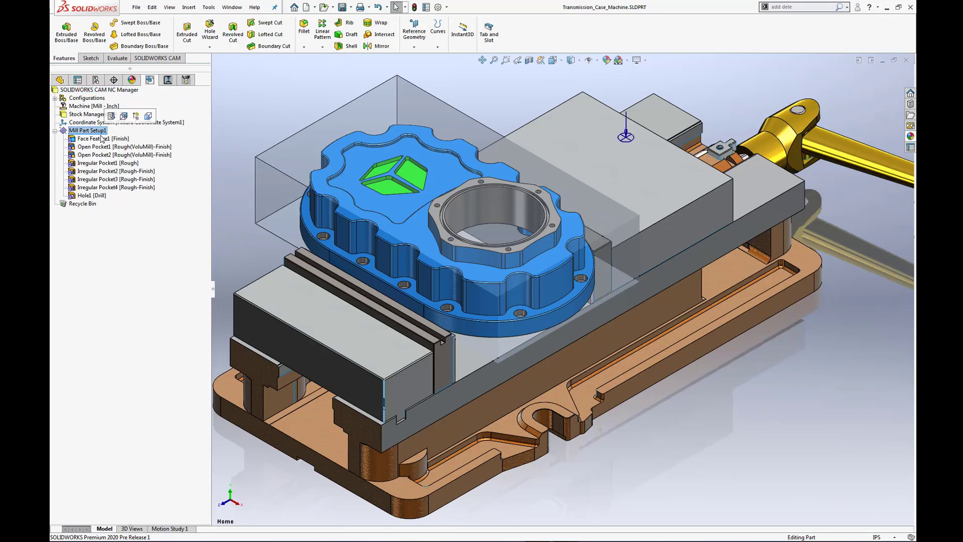
pyautogui.click(91, 114)
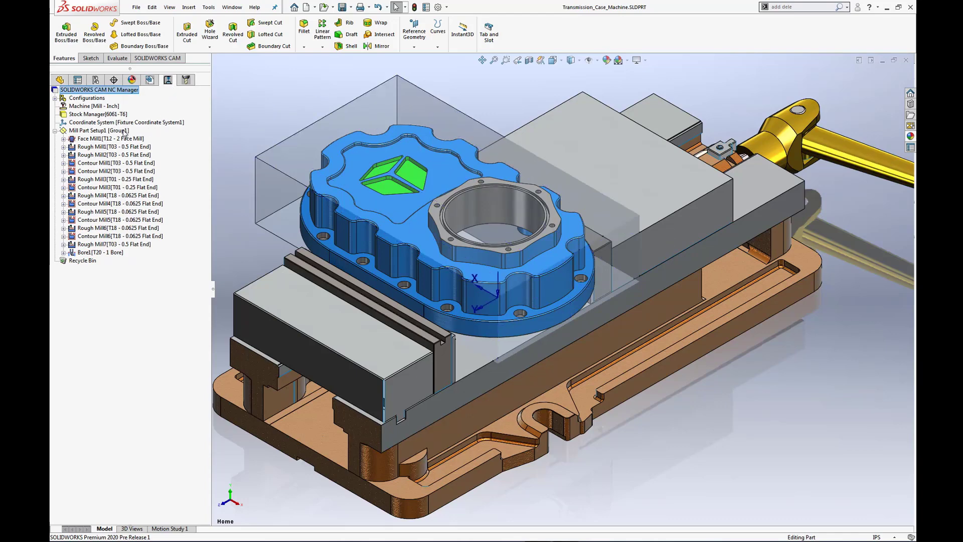
pyautogui.click(99, 131)
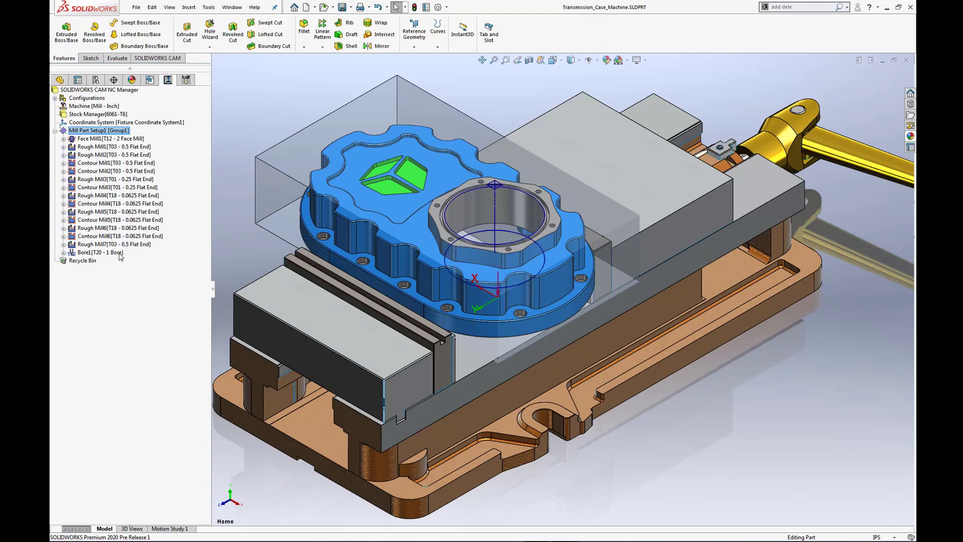
pyautogui.click(100, 252)
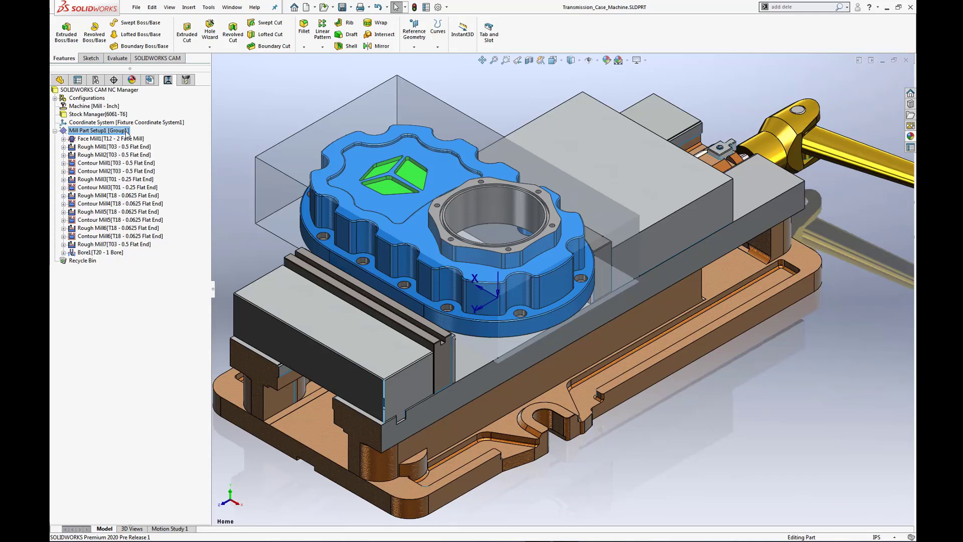
# Create a Probing Operation on Mill Part Setup1 with the T02 0.1181 probe tool
pyautogui.rightClick(99, 130)
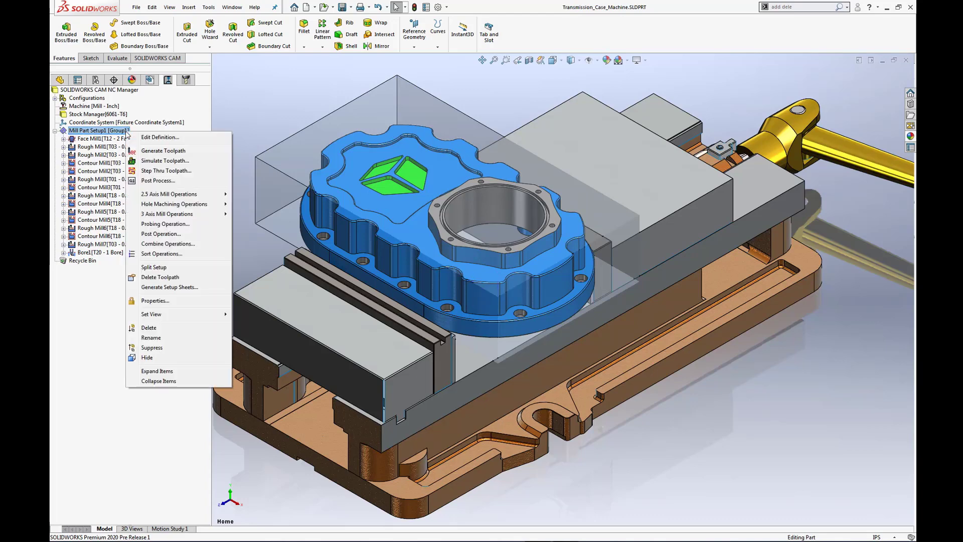
pyautogui.moveTo(192, 229)
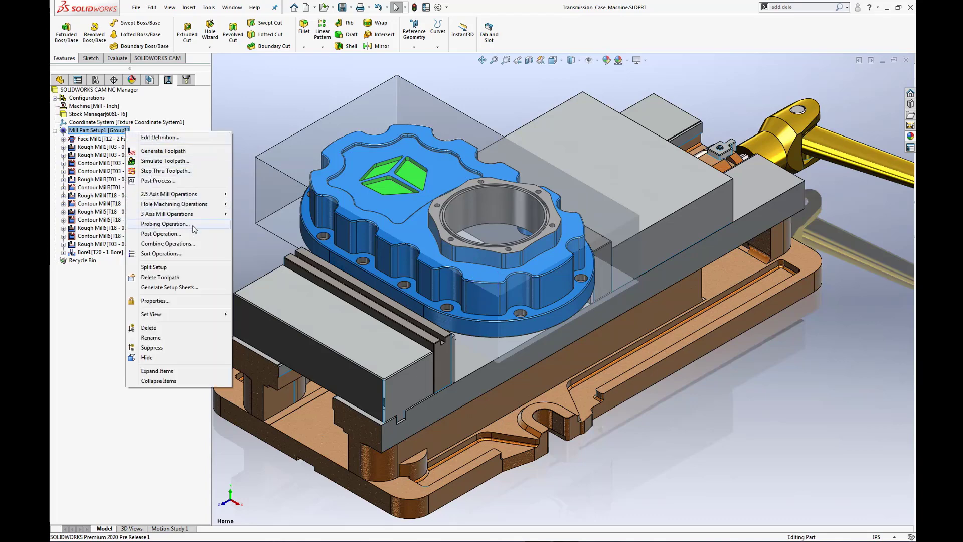
pyautogui.click(164, 223)
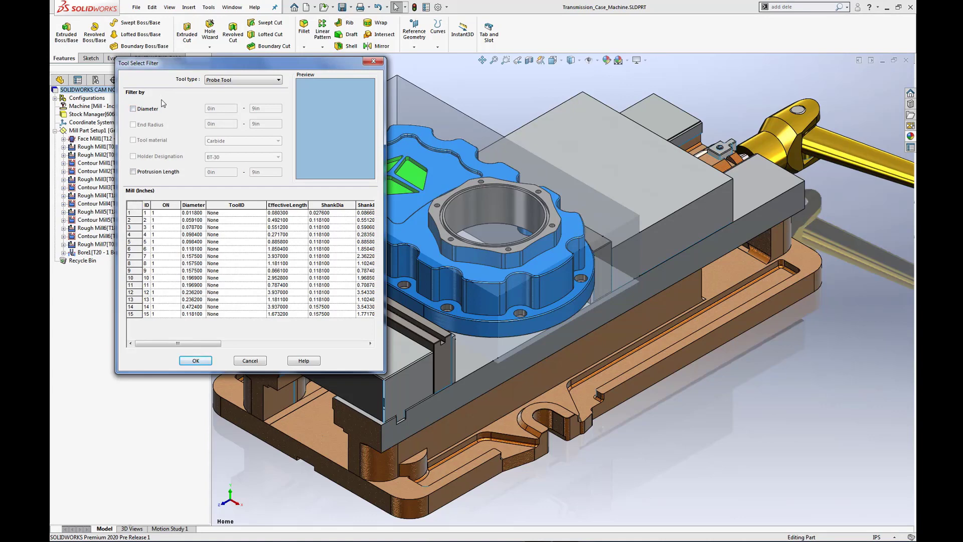
pyautogui.moveTo(129, 249)
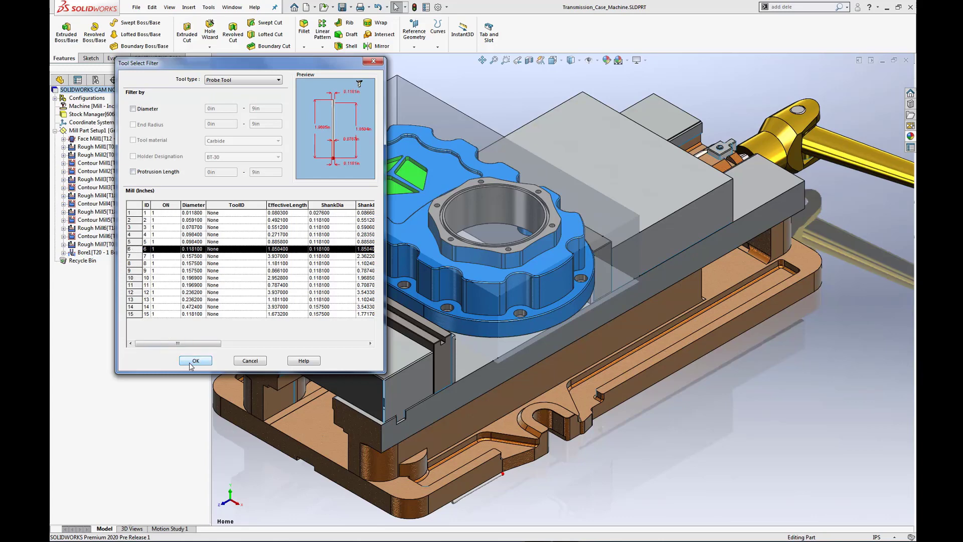
pyautogui.click(195, 361)
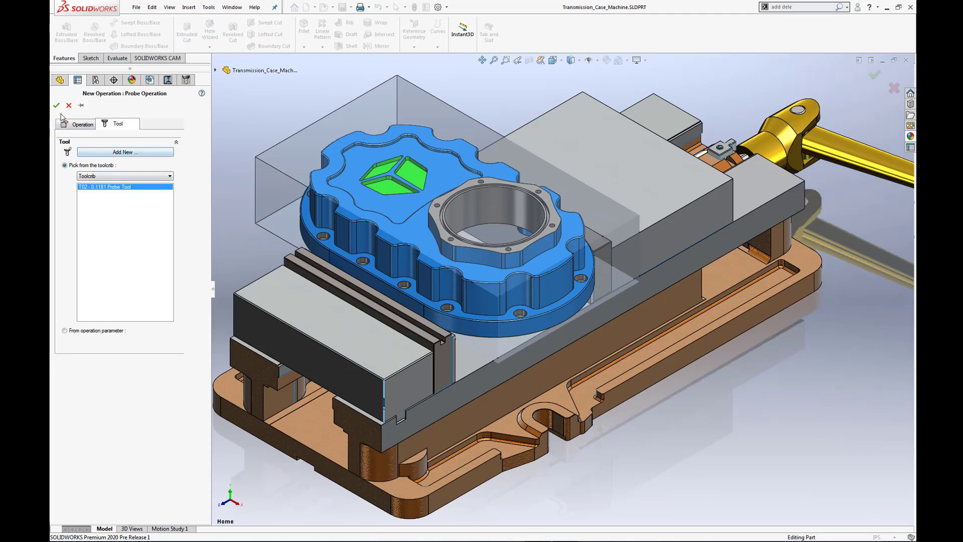
pyautogui.click(82, 124)
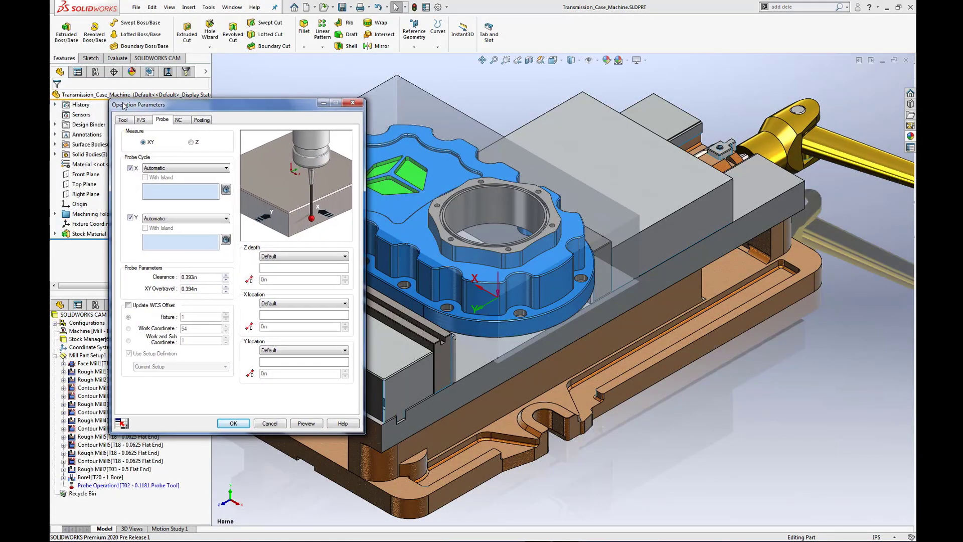
pyautogui.click(123, 120)
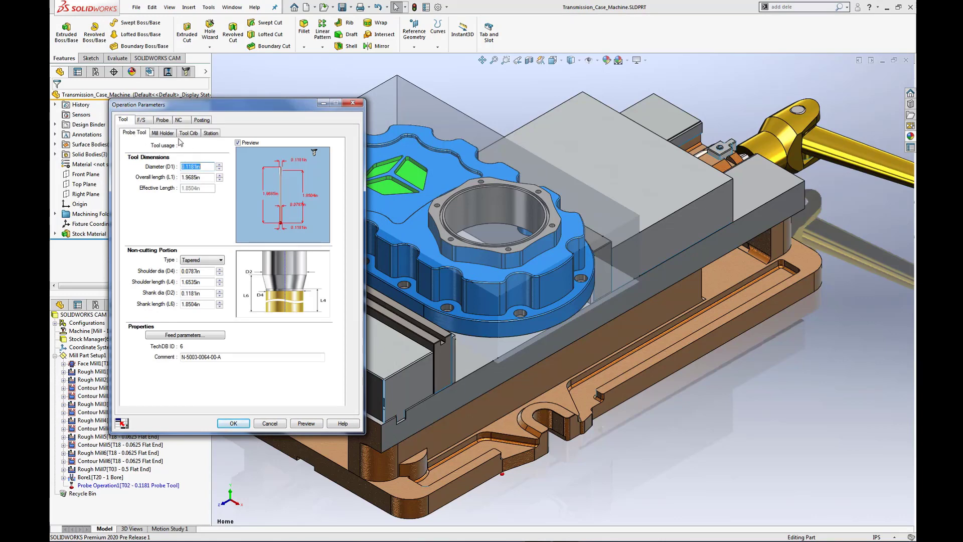
pyautogui.click(162, 133)
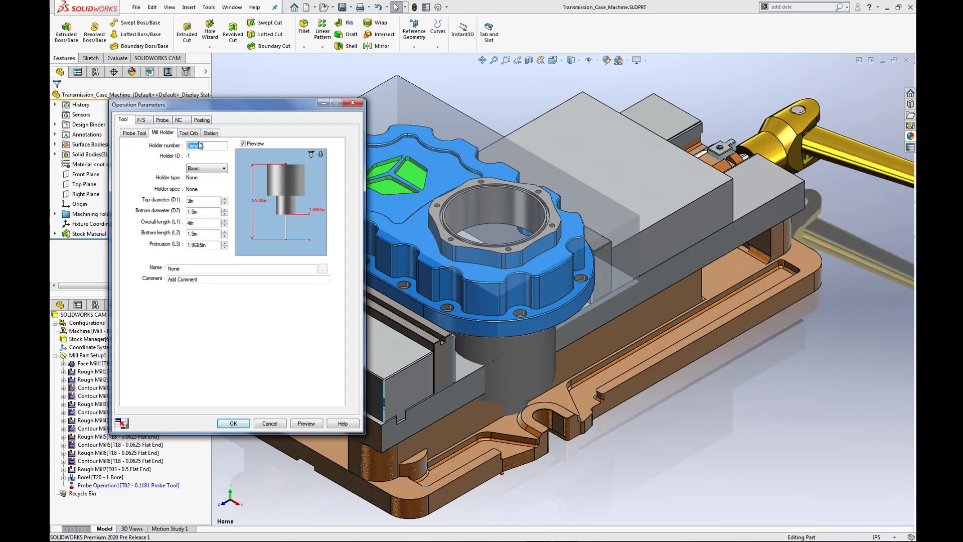
pyautogui.click(188, 132)
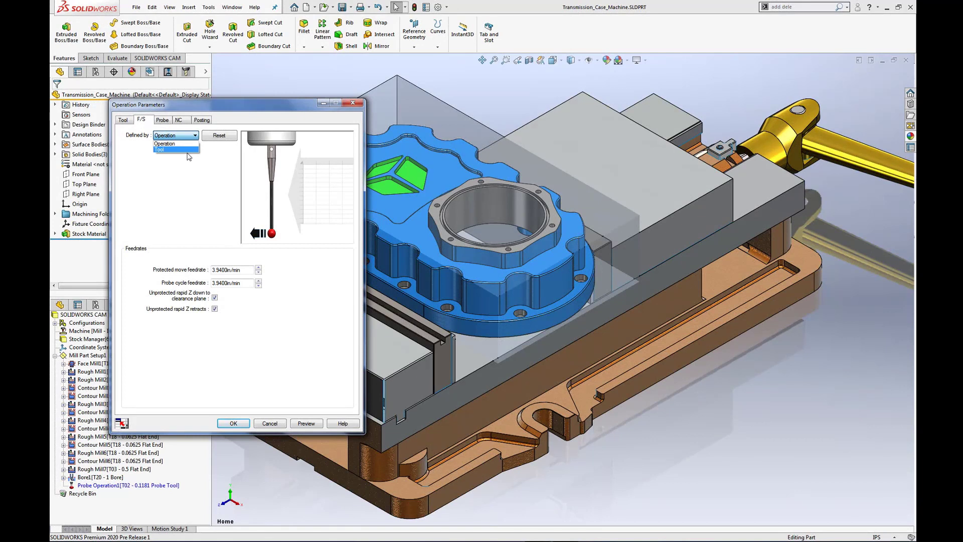
pyautogui.click(176, 135)
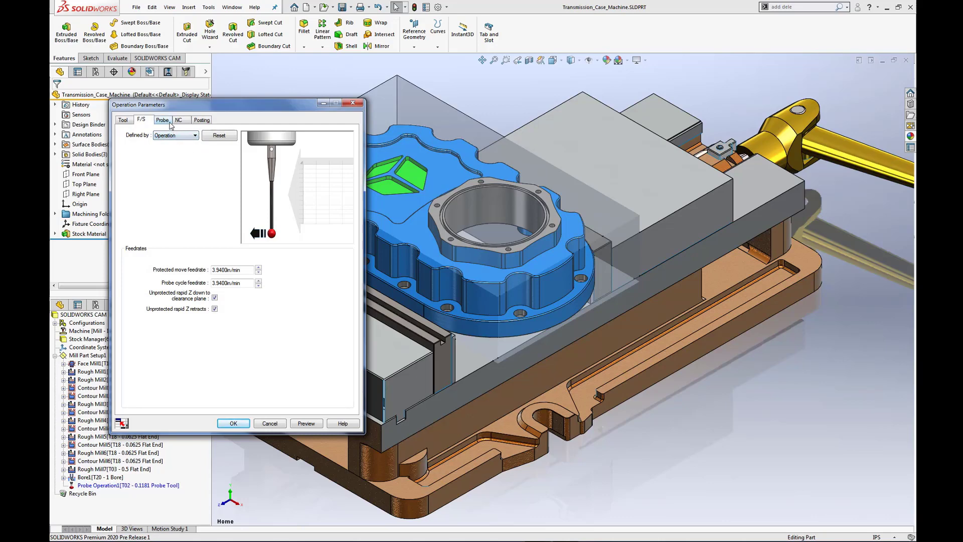
pyautogui.click(163, 120)
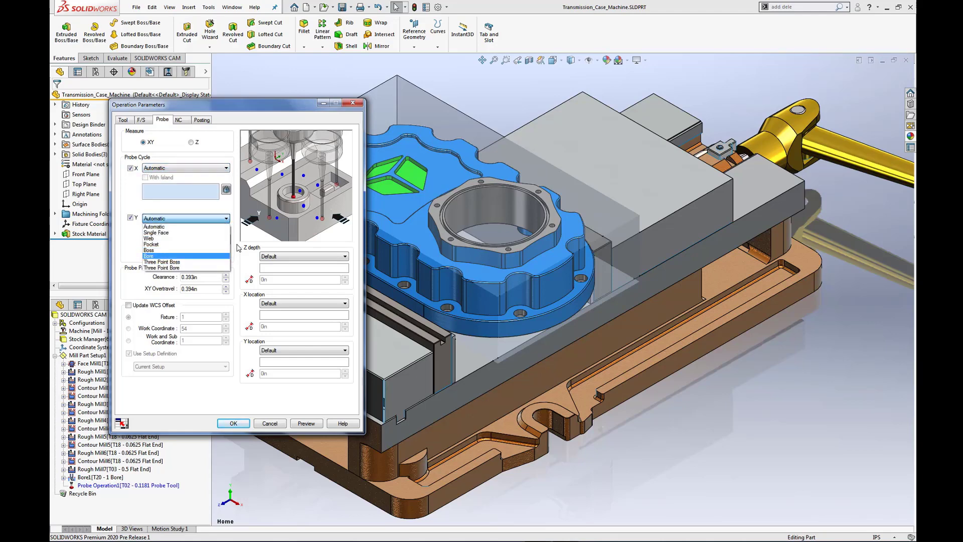
# Keep the Y probe cycle Automatic, leave Update WCS Offset off and keep the default Y location
pyautogui.click(154, 227)
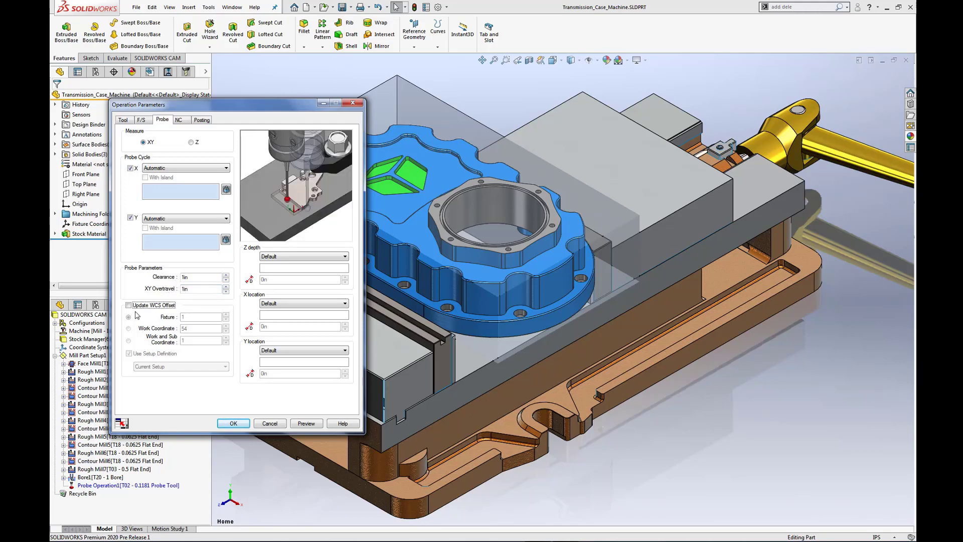
pyautogui.click(128, 305)
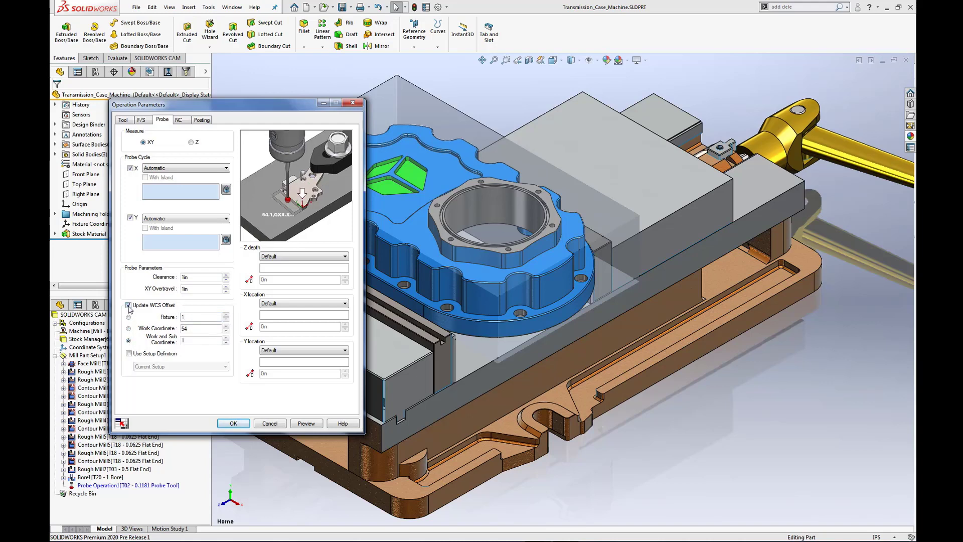
pyautogui.click(128, 306)
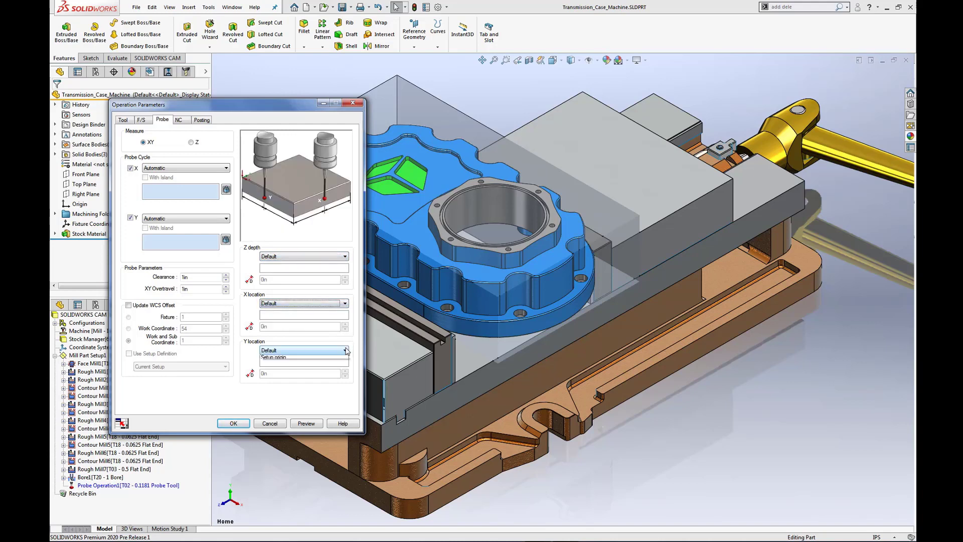
pyautogui.click(301, 350)
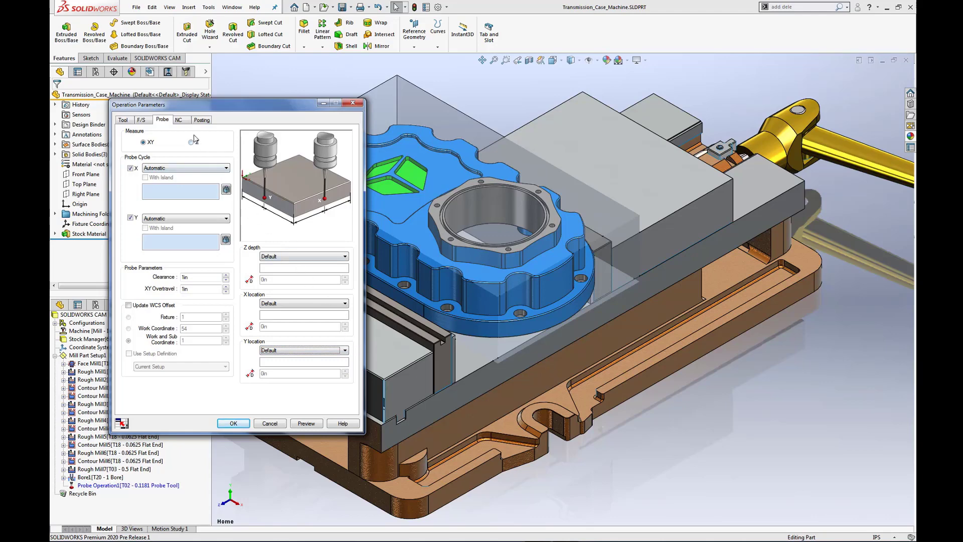
pyautogui.click(178, 120)
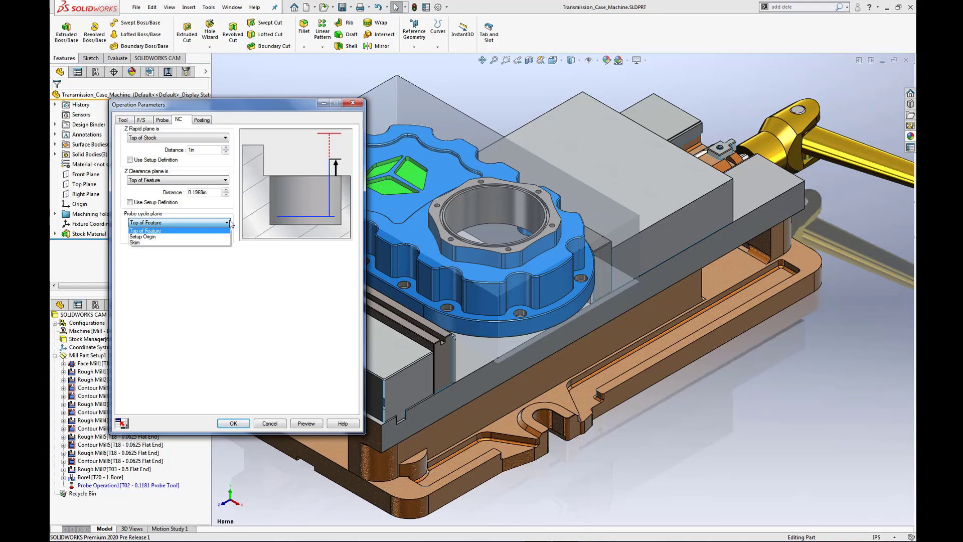
# Measure the probe cycle plane from Top of Feature with 0.5 Z clearance and 0.5 plane distance
pyautogui.click(146, 231)
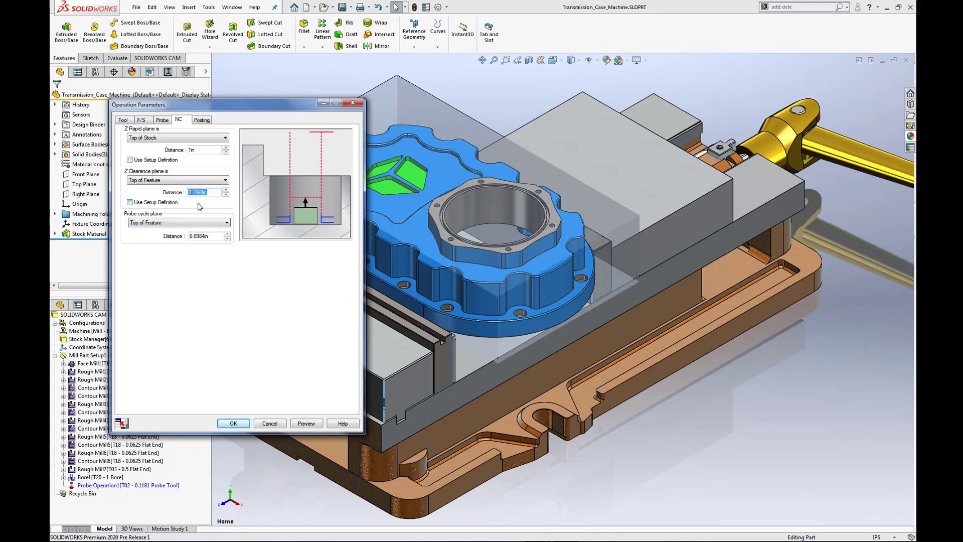
pyautogui.write('.5')
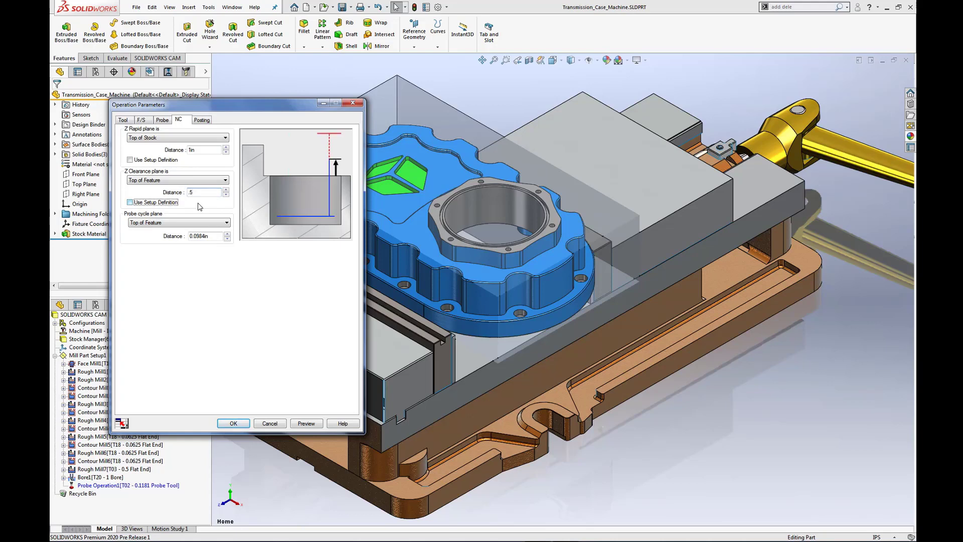
pyautogui.write('.5')
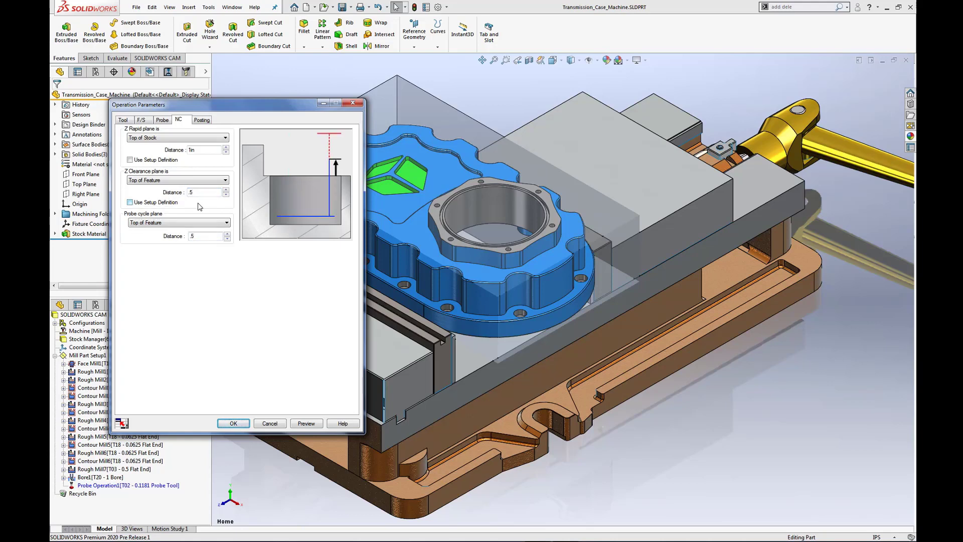
pyautogui.click(203, 120)
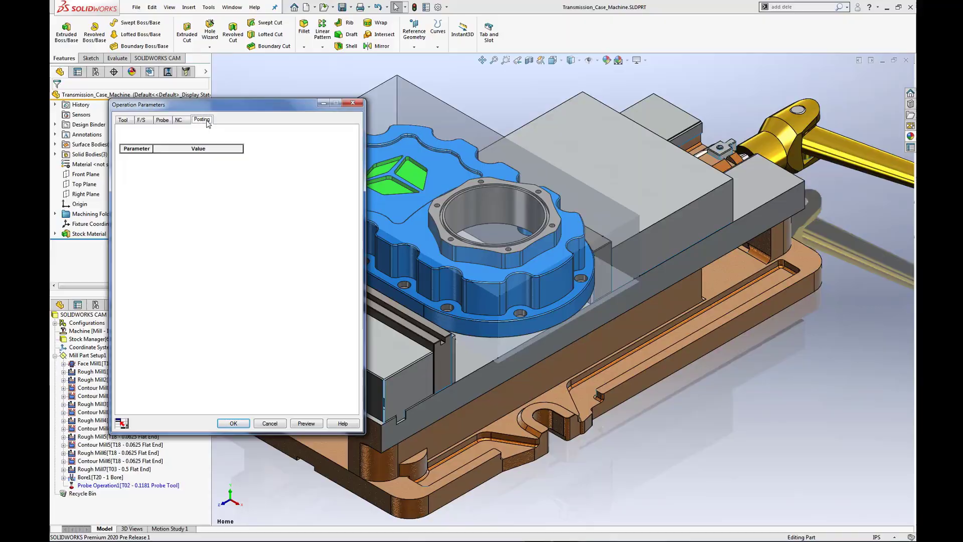
pyautogui.click(162, 119)
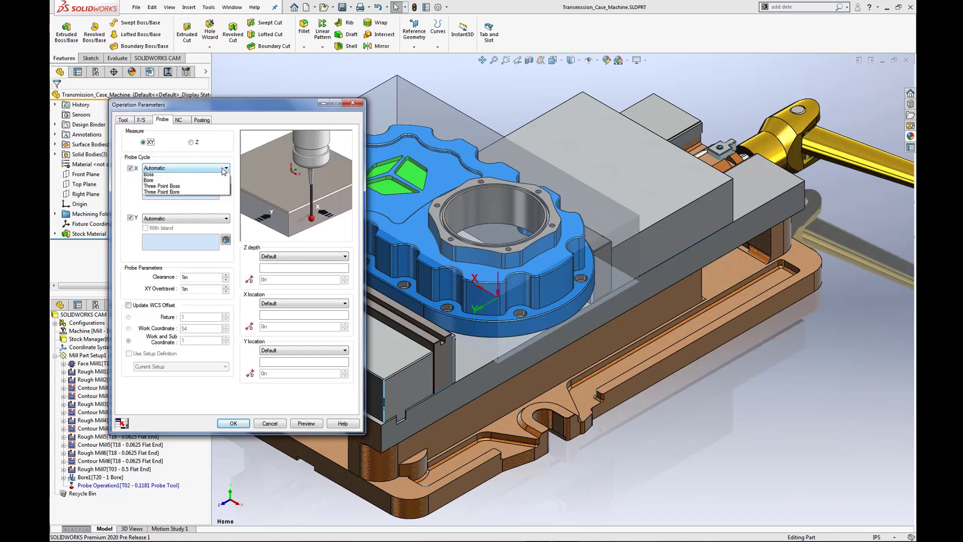
# Set the X probe cycle to Single Face on the stock side face and preview the toolpath
pyautogui.click(178, 167)
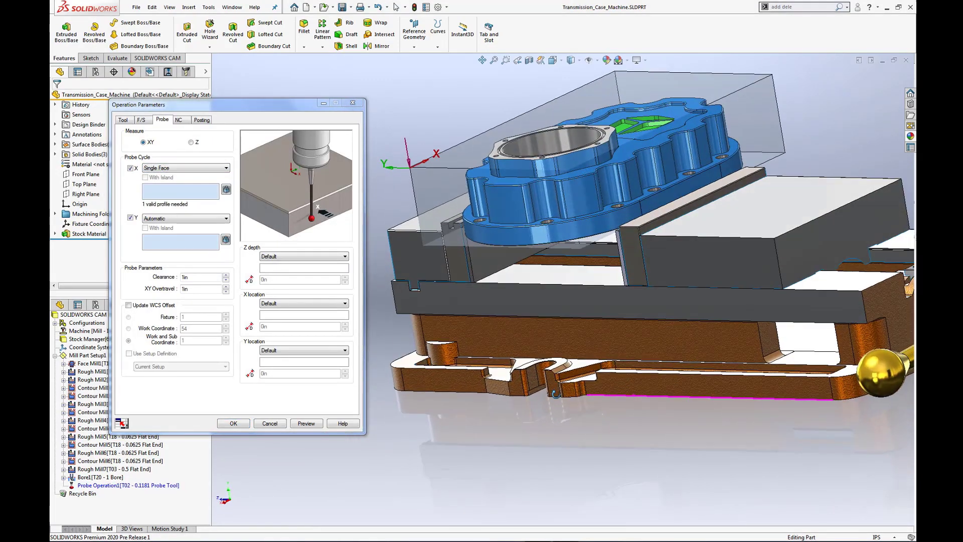
pyautogui.click(522, 197)
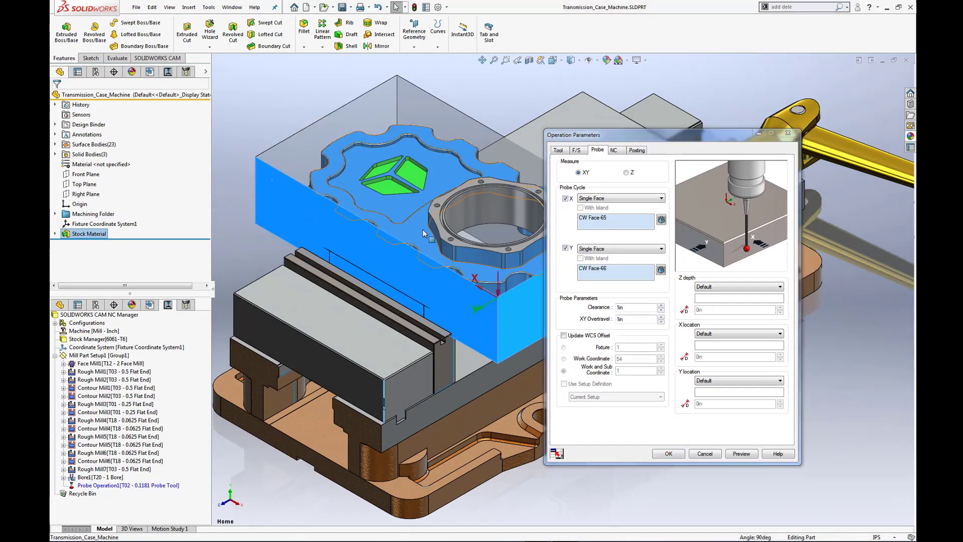
pyautogui.click(741, 454)
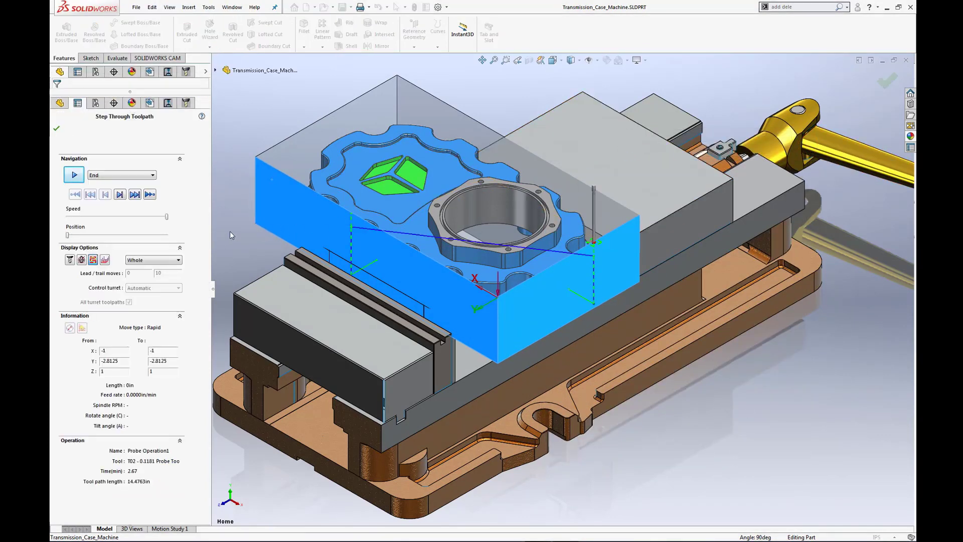
# Step through two probe moves and close the toolpath review
pyautogui.click(120, 195)
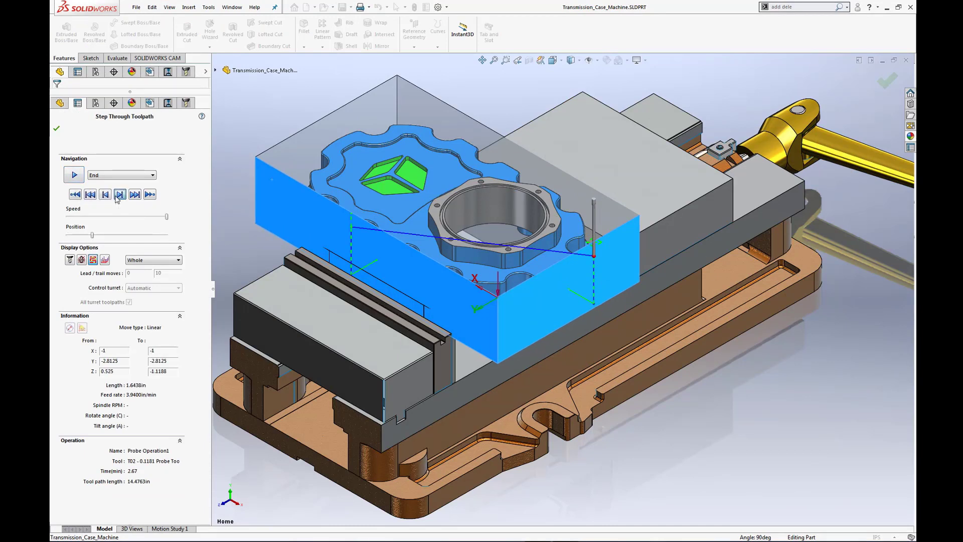
pyautogui.click(119, 194)
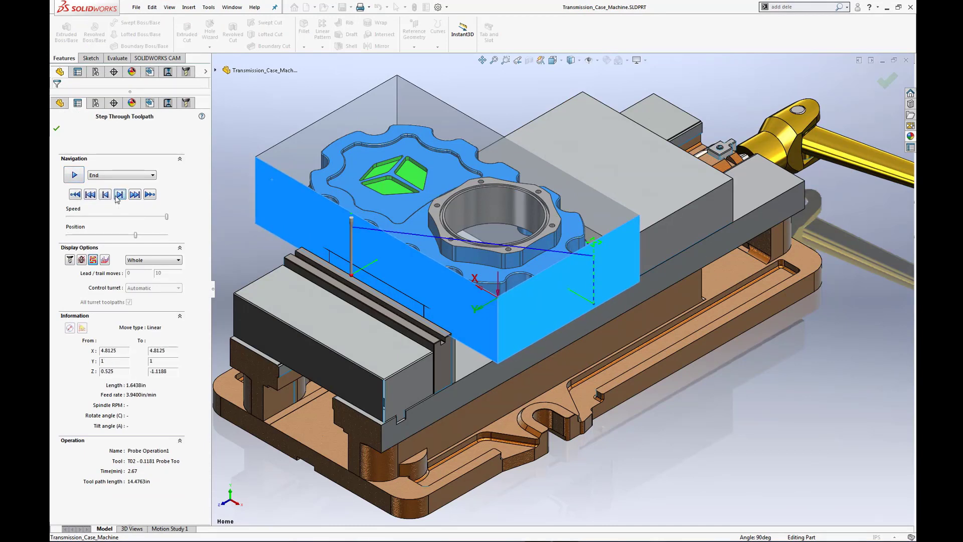
pyautogui.click(105, 194)
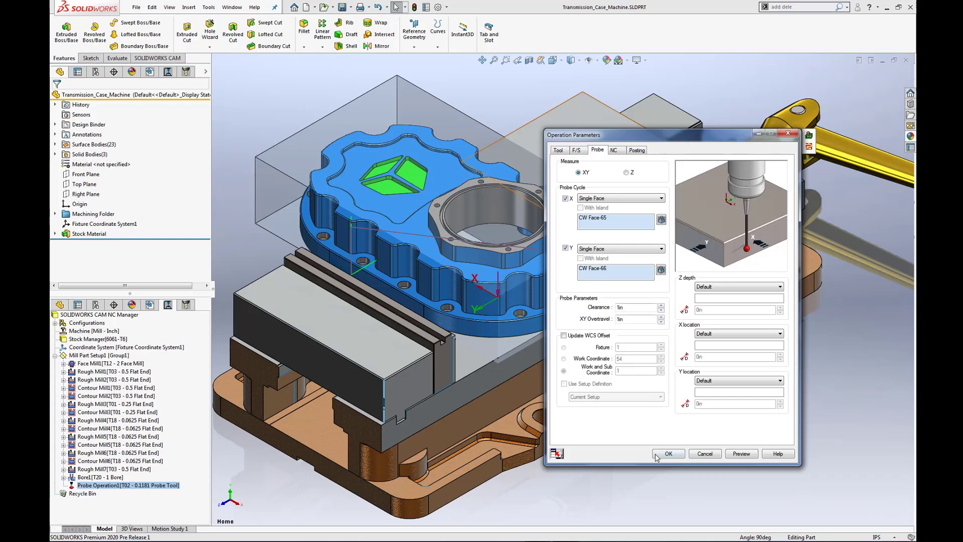
# Accept Probe Operation1 and move it to the top of Mill Part Setup1, ahead of Face Mill1
pyautogui.click(668, 454)
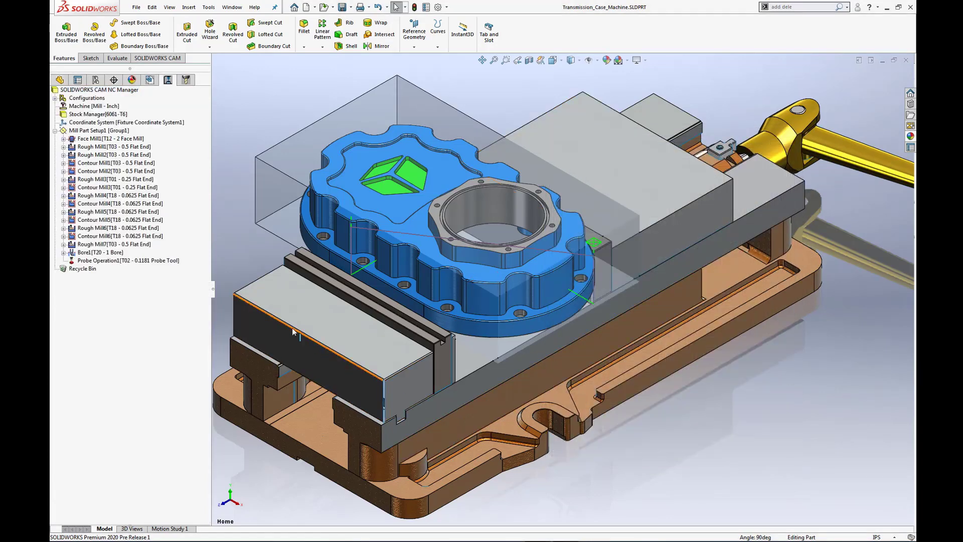
pyautogui.click(128, 261)
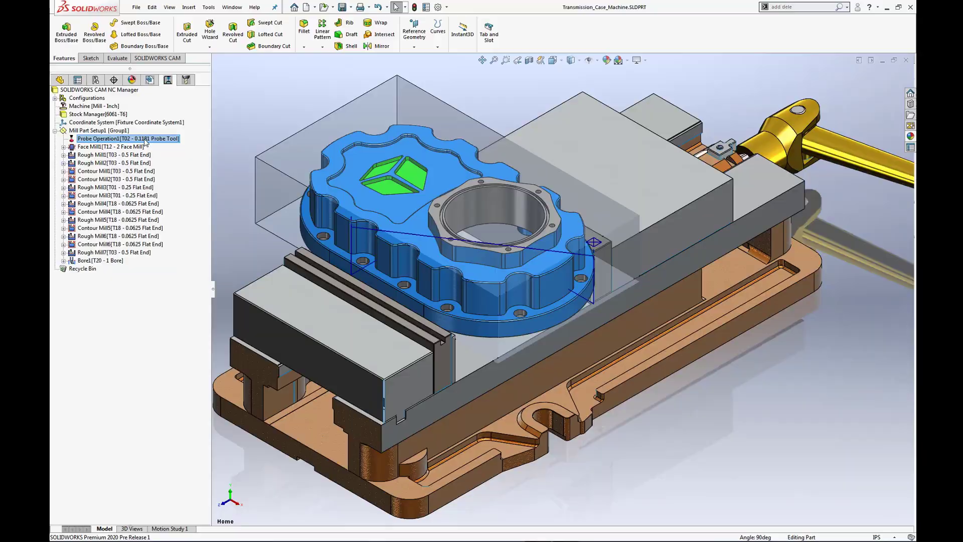
pyautogui.click(99, 90)
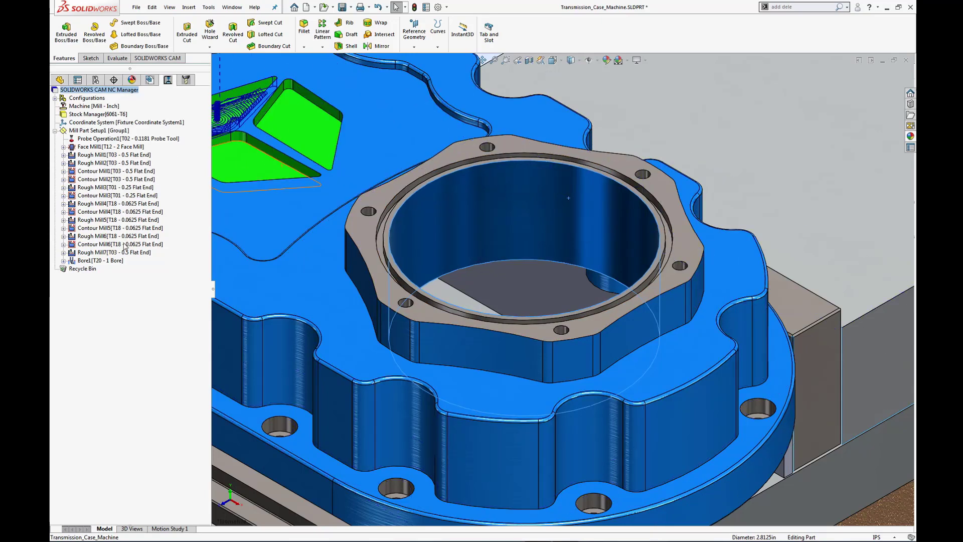
# Create Probe Operation2 after Bore1 using the T02 0.1181 probe tool
pyautogui.rightClick(100, 260)
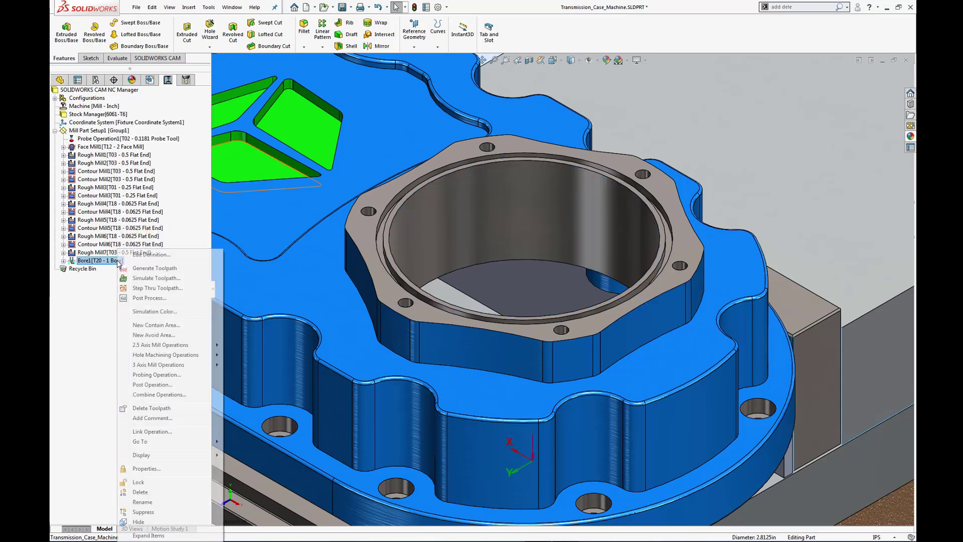
pyautogui.moveTo(156, 375)
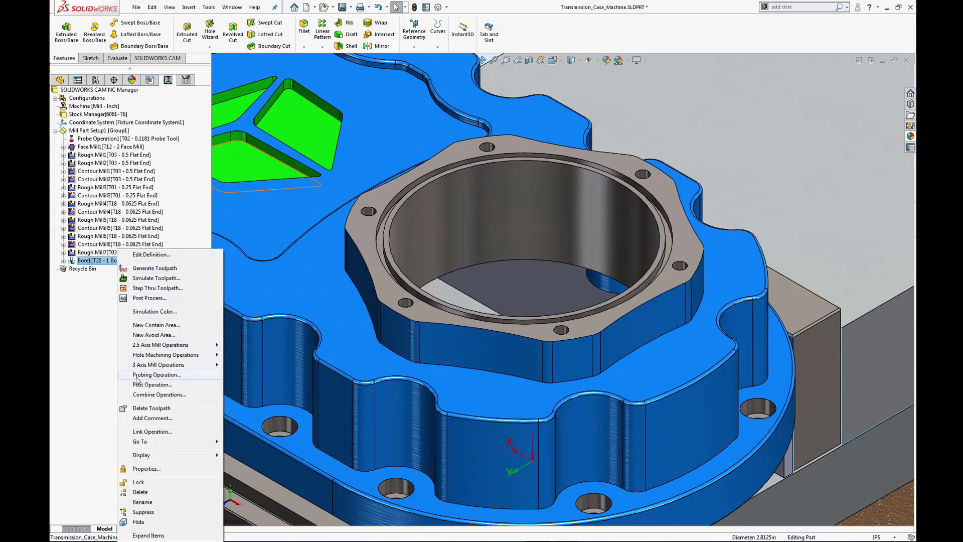
pyautogui.click(156, 375)
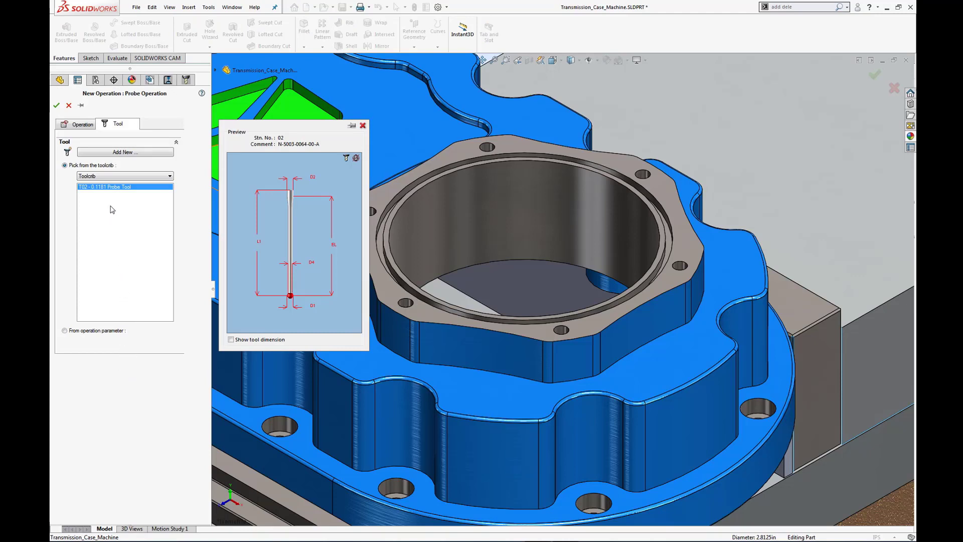
pyautogui.moveTo(113, 191)
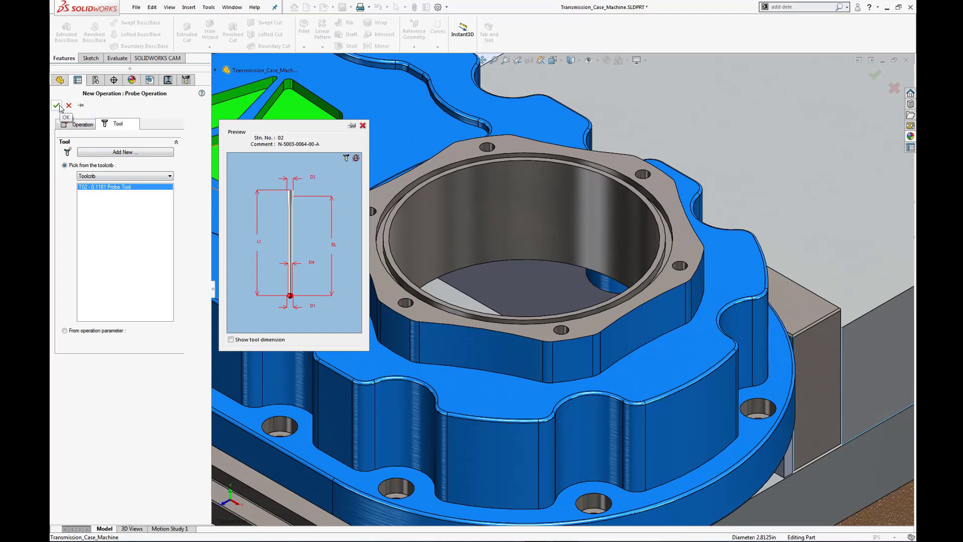
pyautogui.click(57, 105)
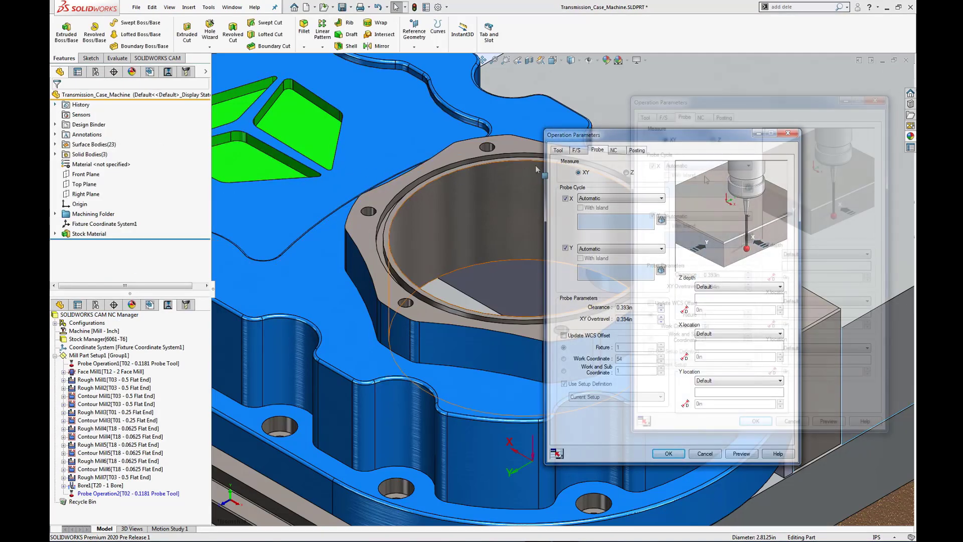
# Set Probe Operation2's cycle to Three Point Bore on face CW Face-68 and preview it
pyautogui.click(707, 165)
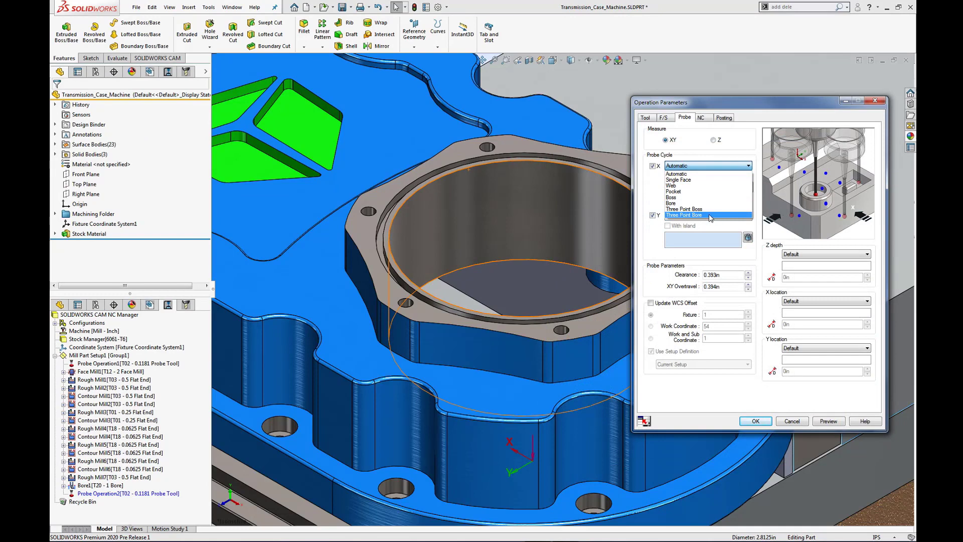
pyautogui.click(684, 215)
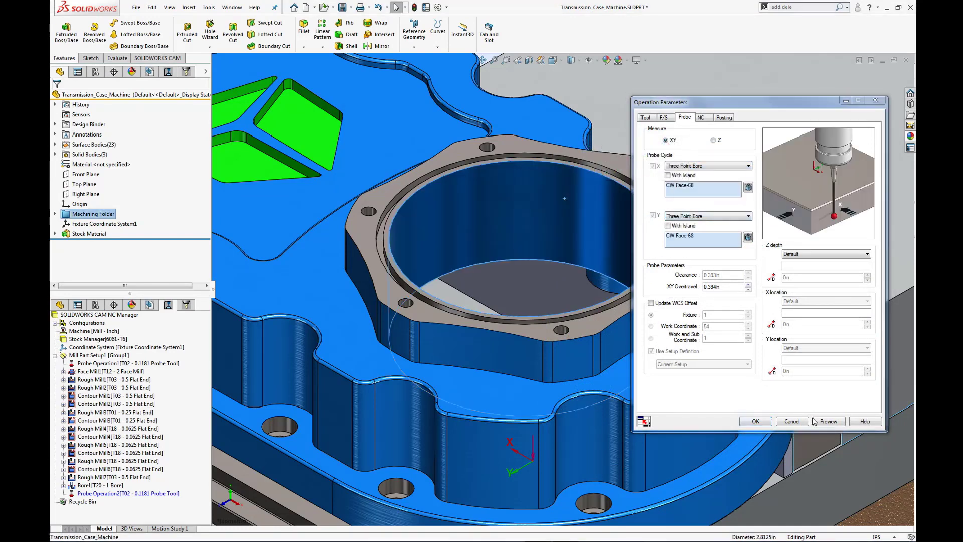
pyautogui.click(826, 421)
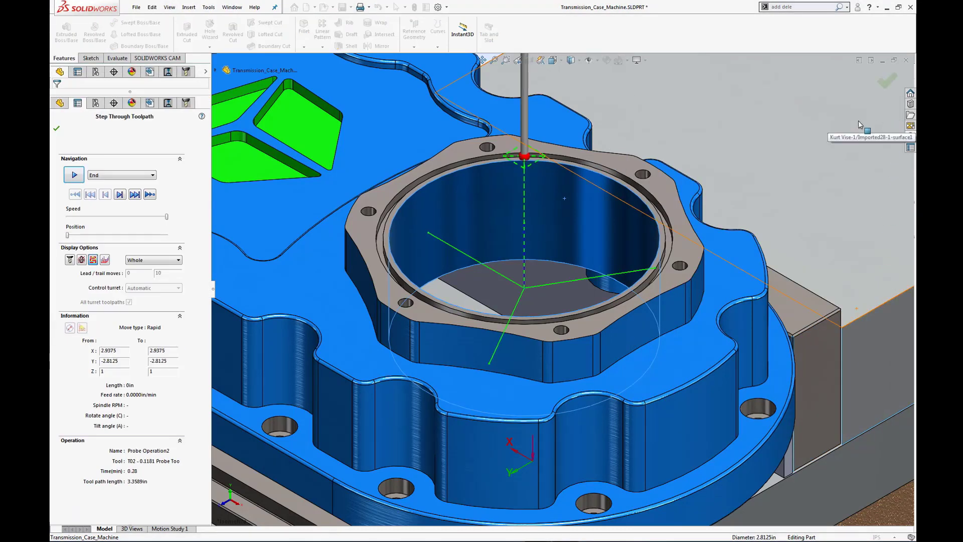
pyautogui.moveTo(120, 194)
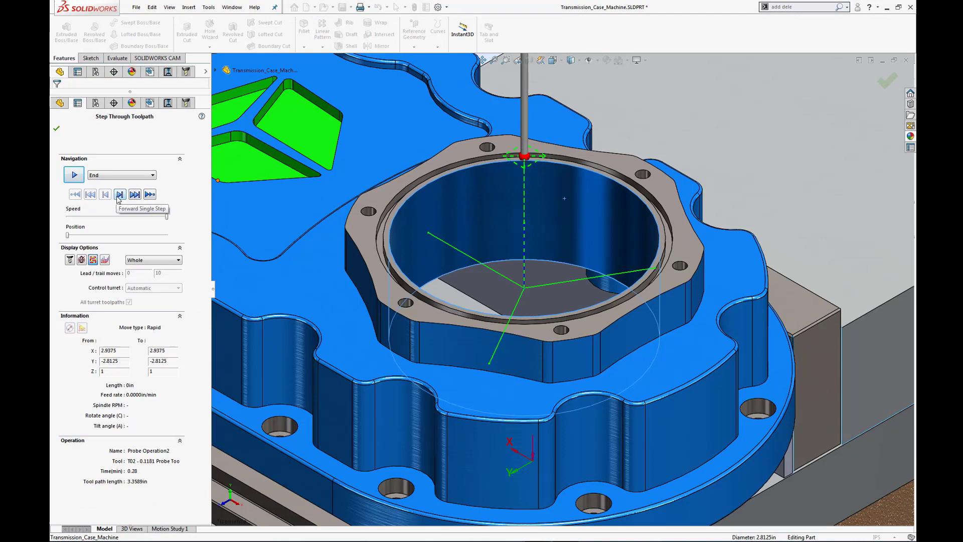
# Step through two bore probe moves and close the toolpath review
pyautogui.click(120, 194)
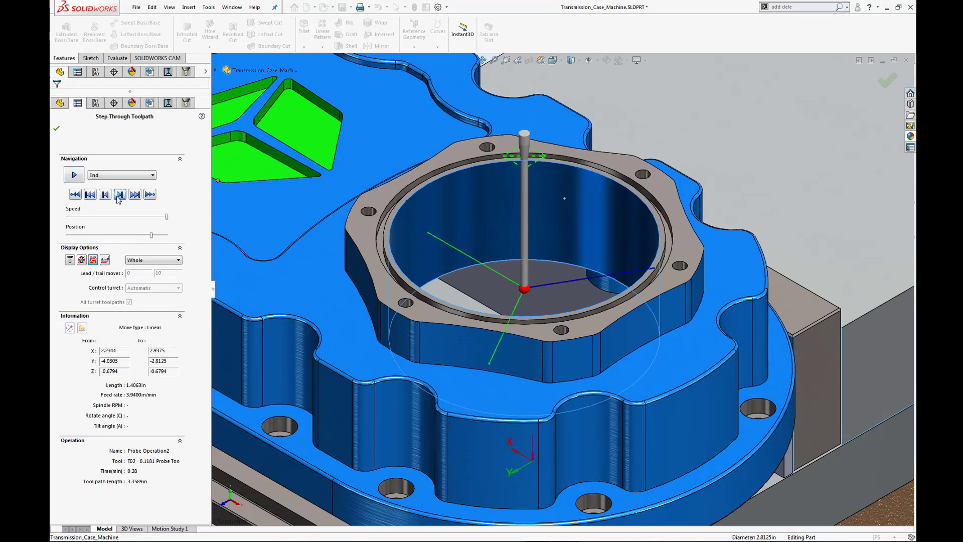
pyautogui.click(119, 194)
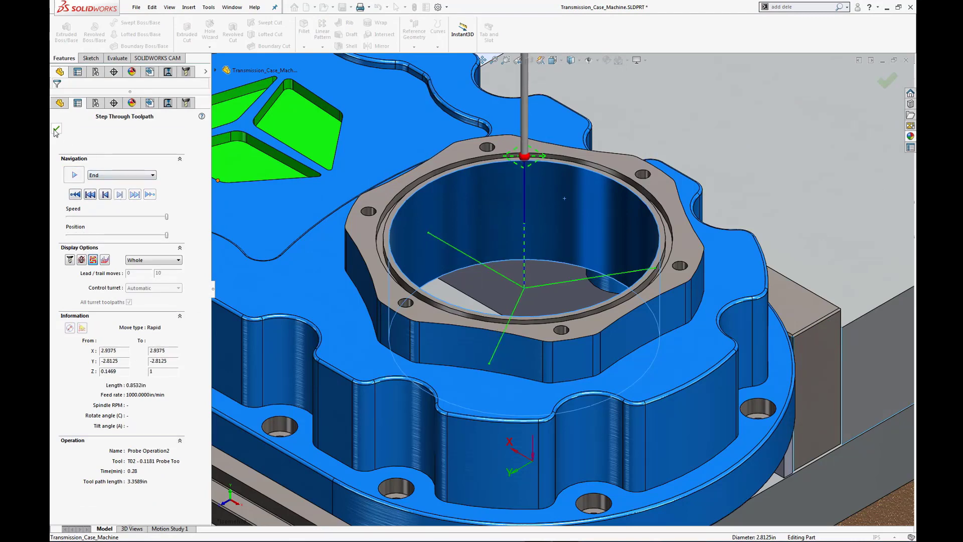
pyautogui.click(56, 129)
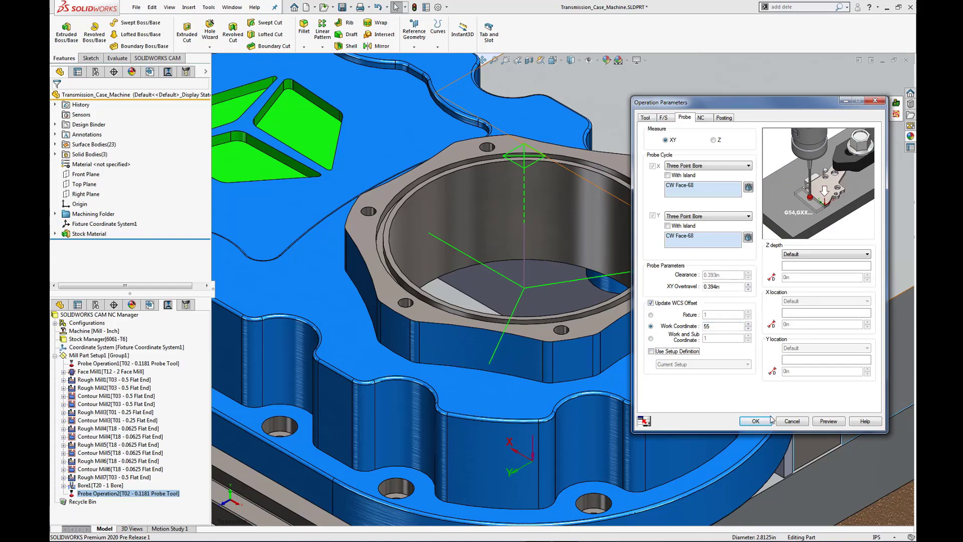
# Save Probe Operation2 with Update WCS Offset set to work coordinate 55
pyautogui.click(755, 421)
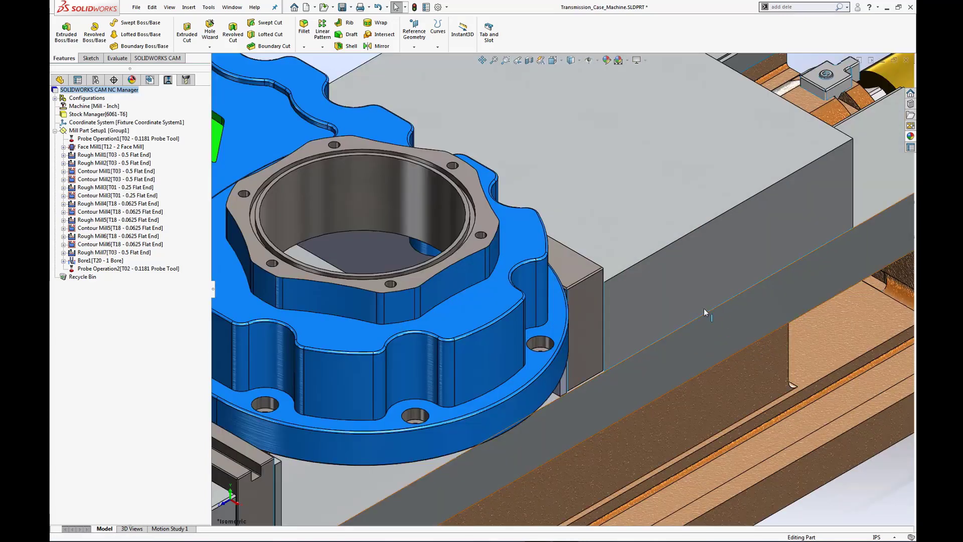
pyautogui.moveTo(469, 174)
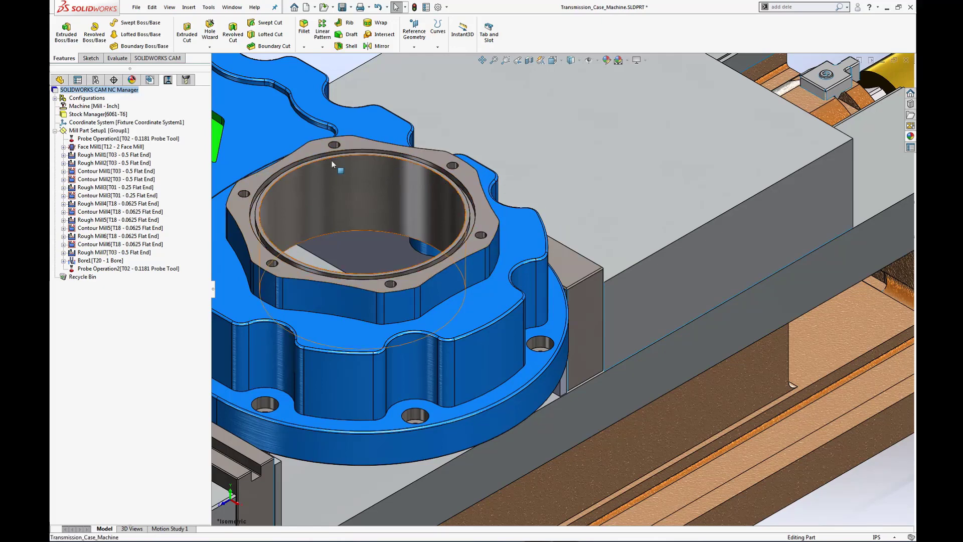
# Insert Probe Operation3 after Face Mill1, accepting the T02 0.1181 probe tool
pyautogui.rightClick(110, 146)
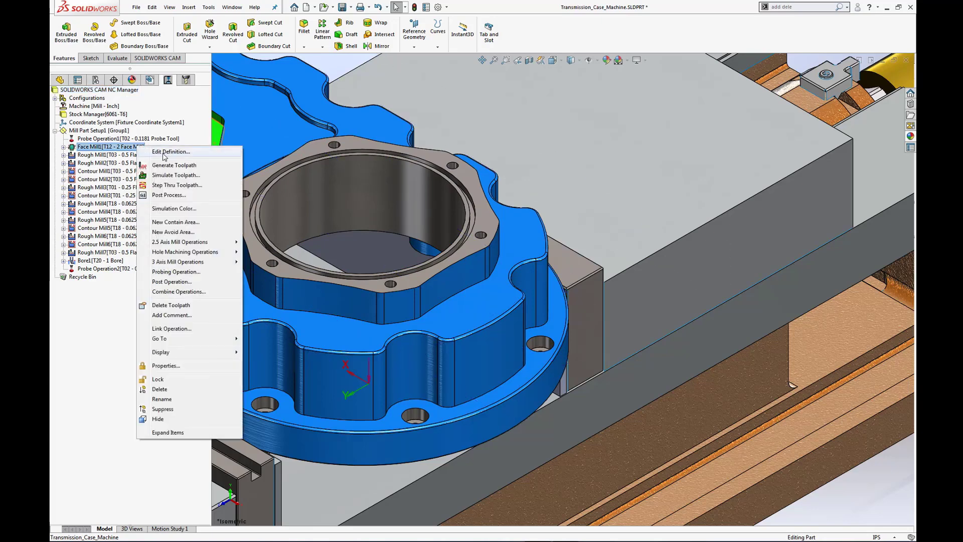
pyautogui.moveTo(148, 274)
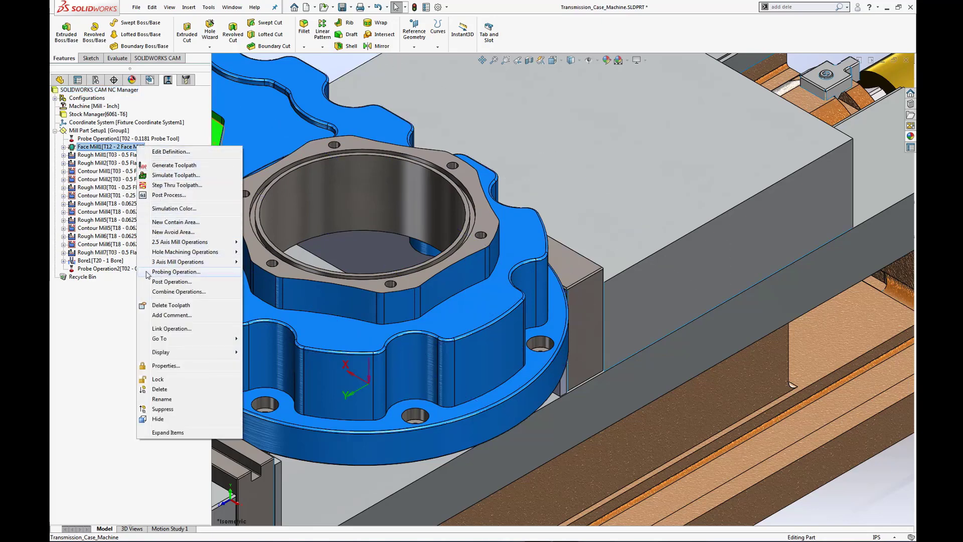
pyautogui.click(177, 272)
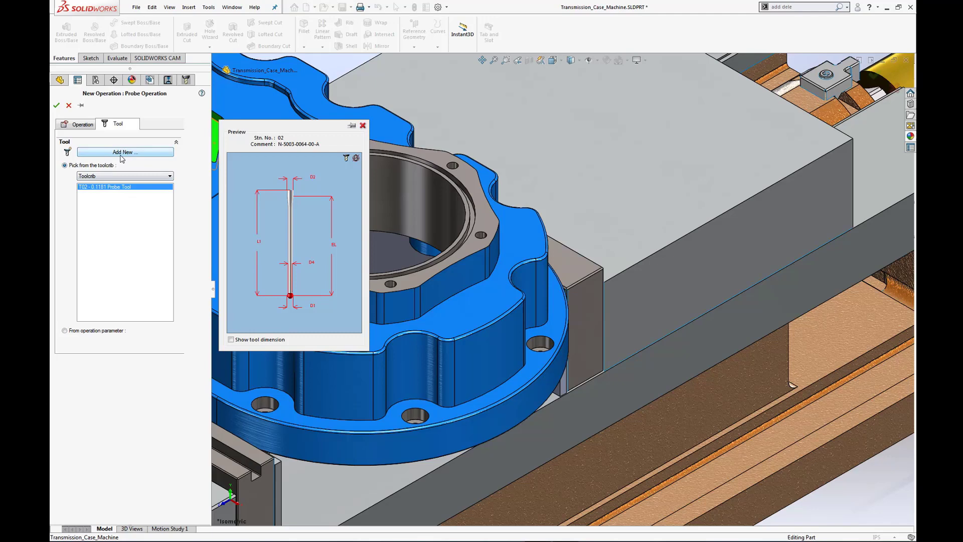
pyautogui.click(55, 105)
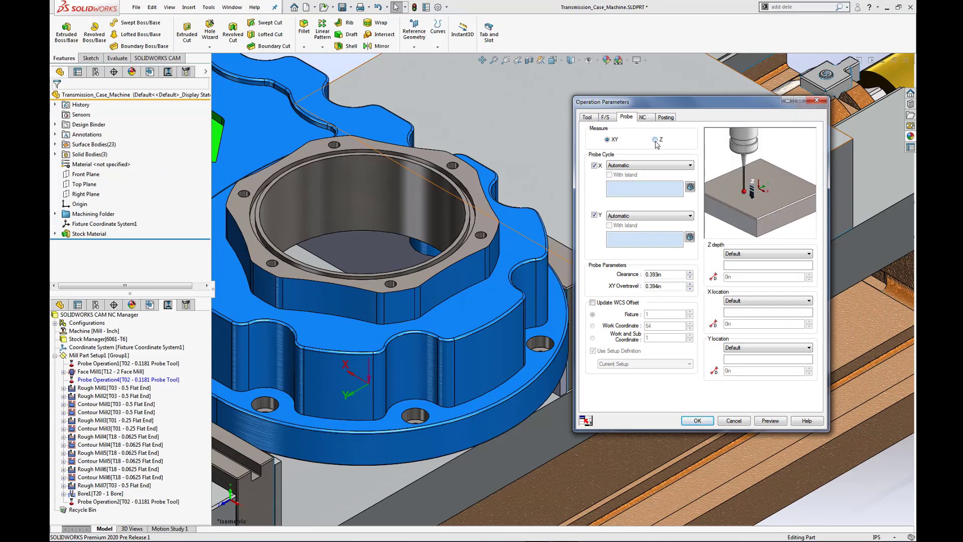
# Make the probe a Z single-face measurement on the top face and preview its toolpath
pyautogui.click(653, 140)
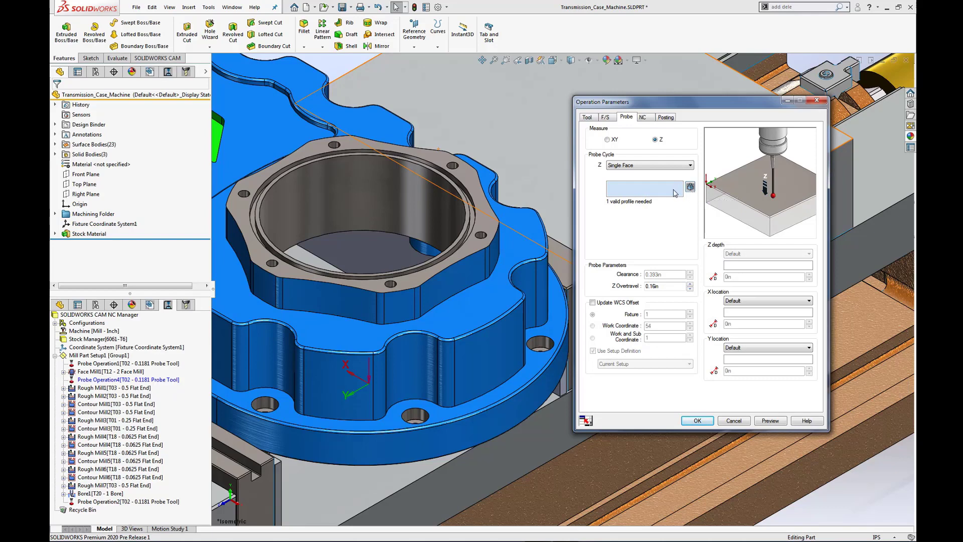
pyautogui.click(495, 222)
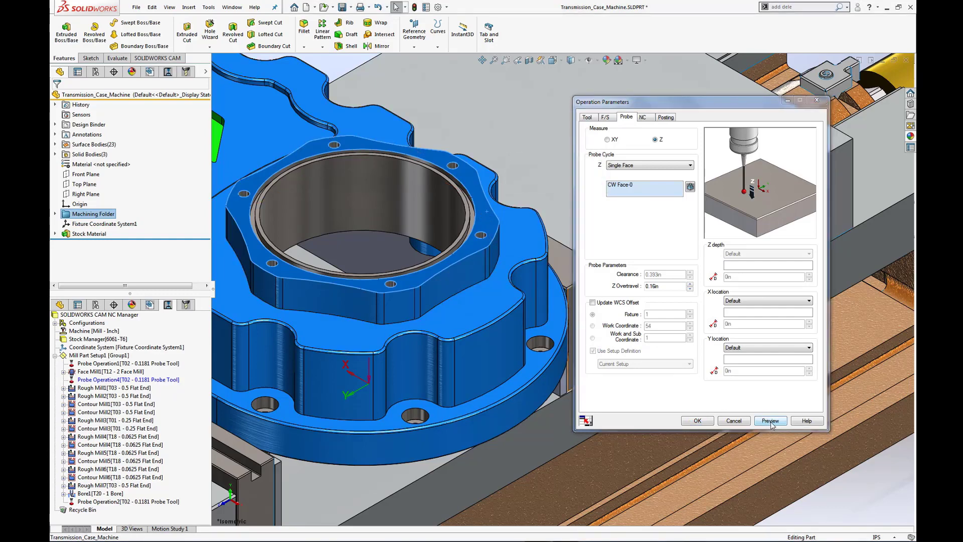
pyautogui.click(769, 421)
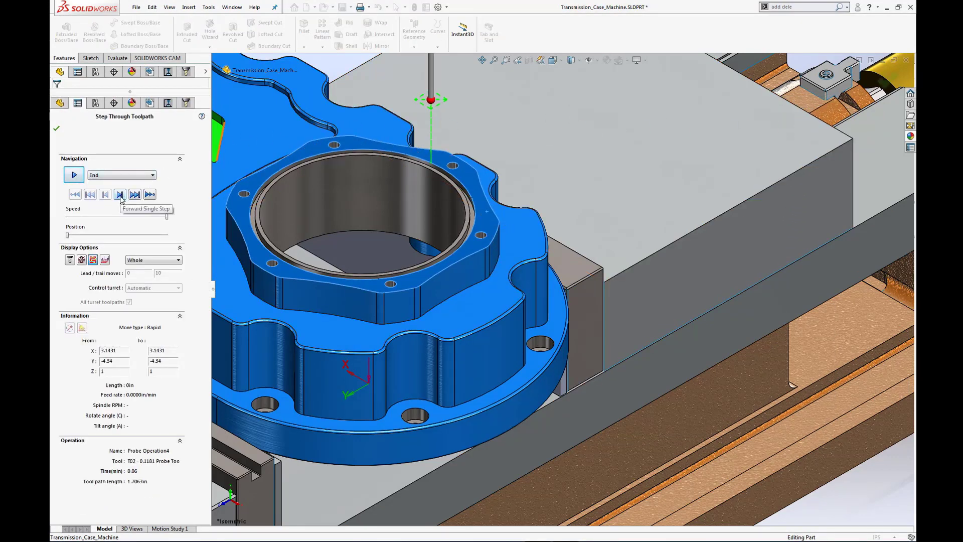
# Step the Z probe onto the top face, then return to its Operation Parameters
pyautogui.click(120, 194)
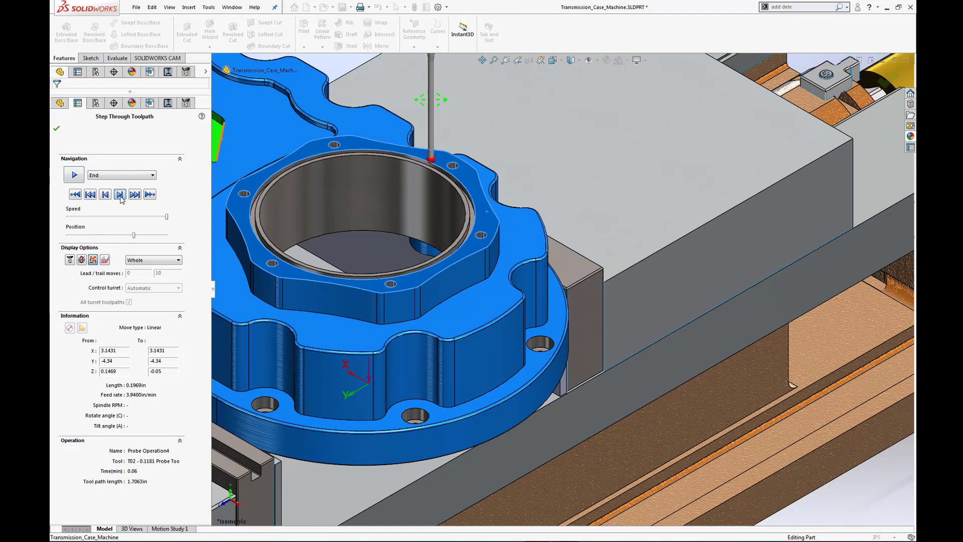
pyautogui.click(120, 194)
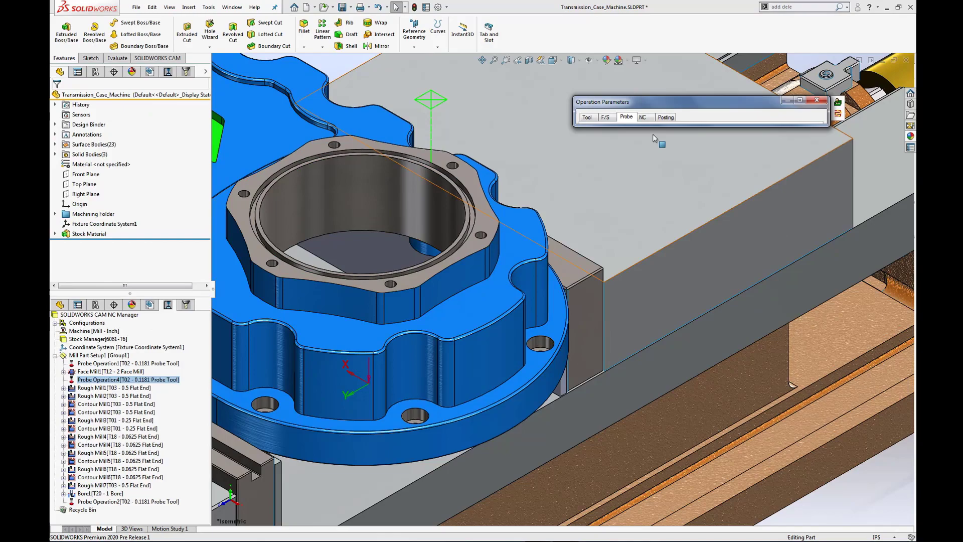
pyautogui.click(626, 117)
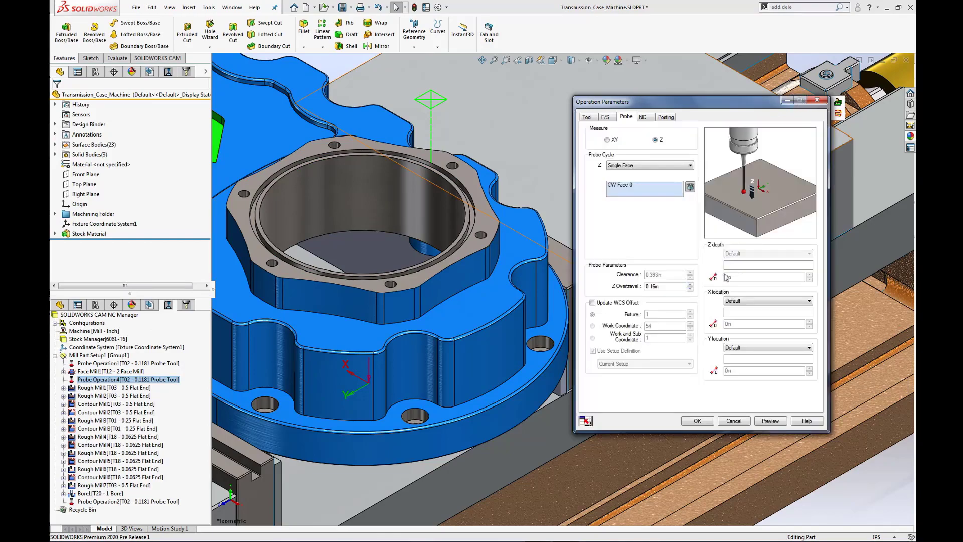